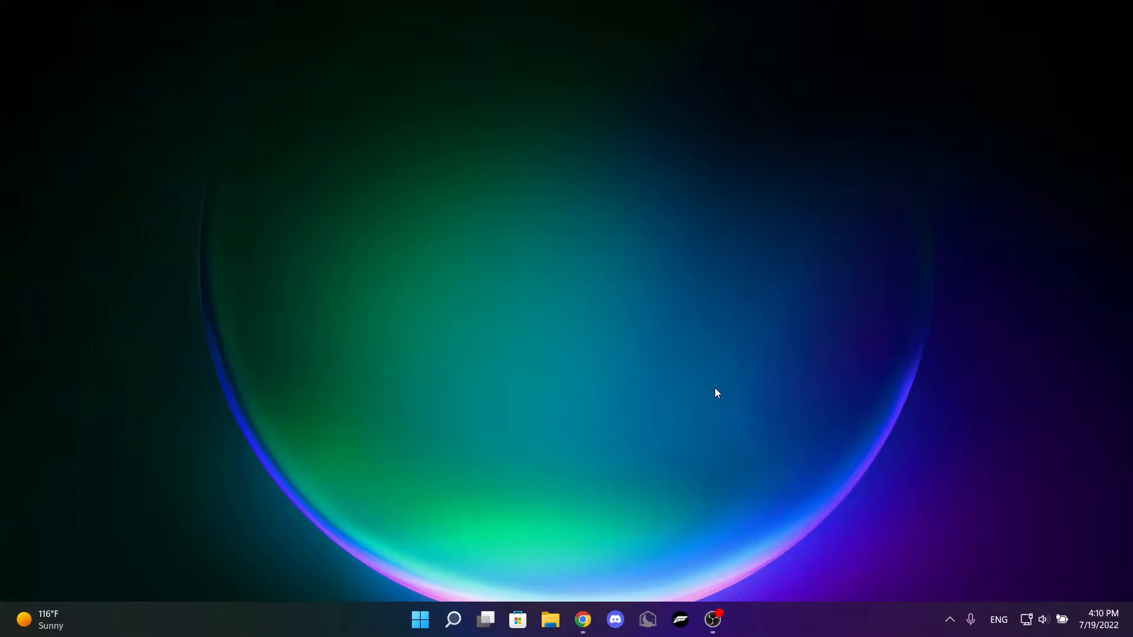
{"action": "mouse_move", "coordinate": [605, 366]}
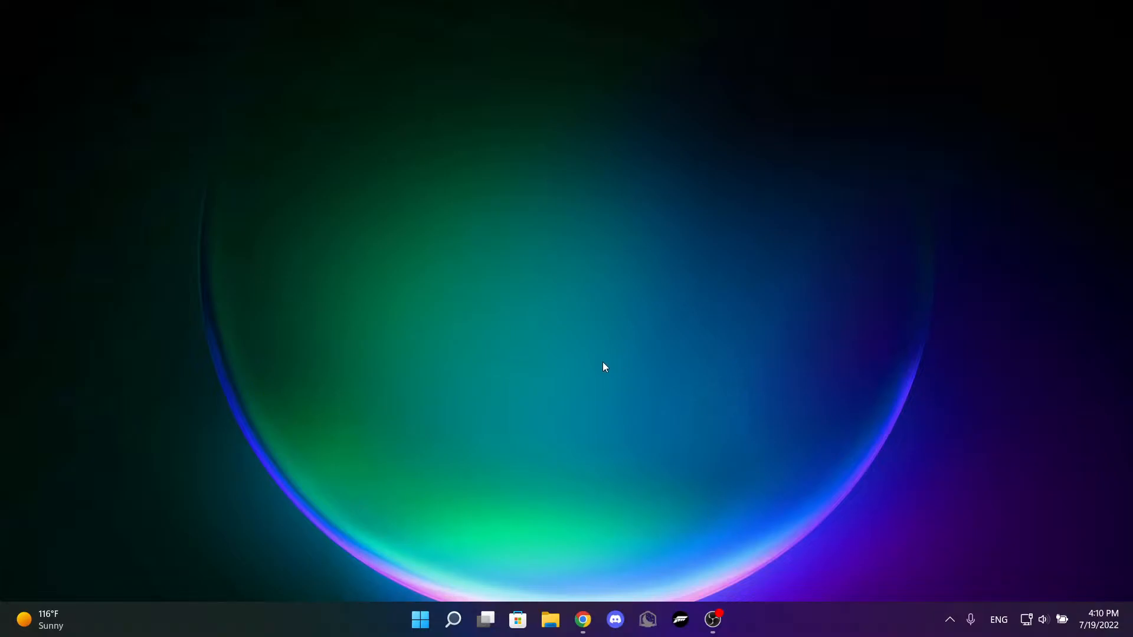
{"action": "mouse_move", "coordinate": [574, 326]}
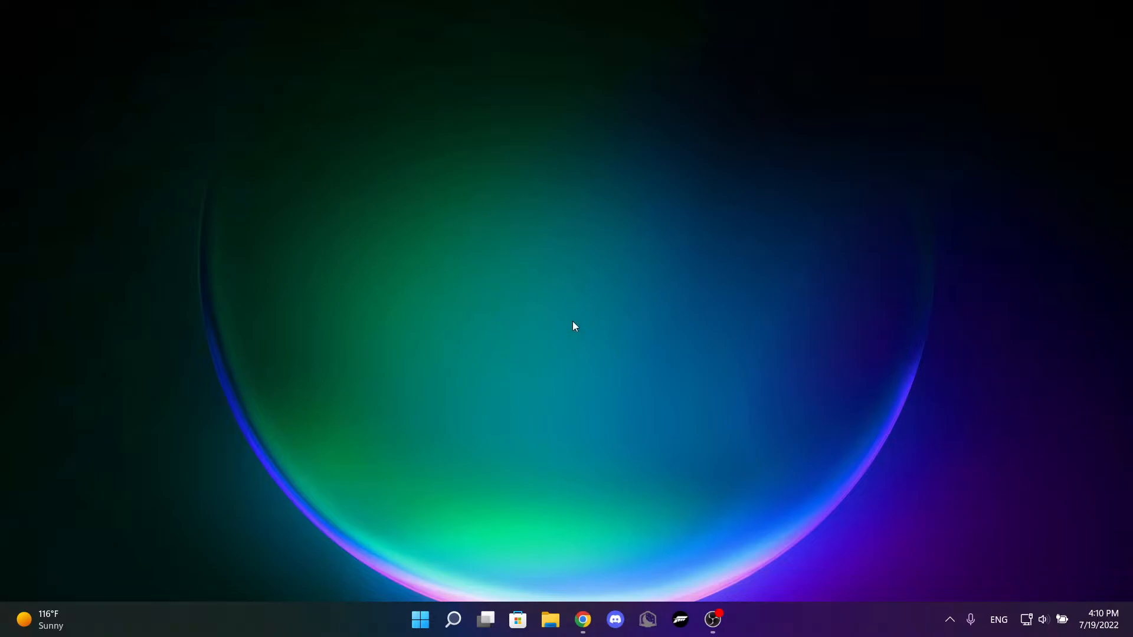
{"action": "mouse_move", "coordinate": [619, 446]}
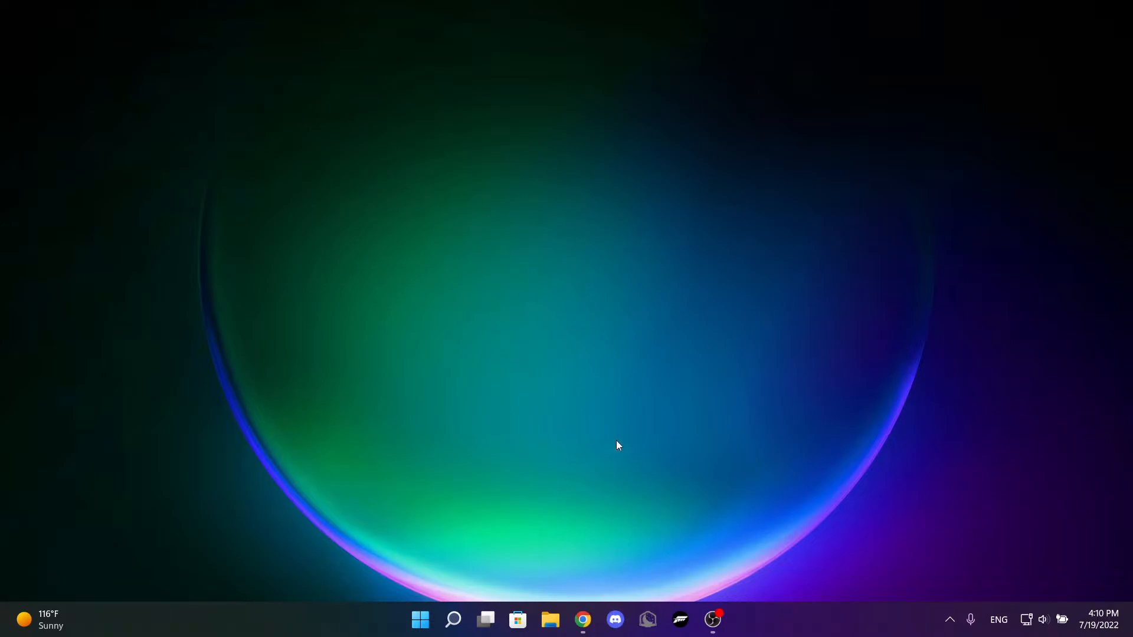
Bring Chrome forward on MediaFire's page for the 1.92 GB Adobe Photoshop 2020 zip
{"action": "left_click", "coordinate": [583, 636]}
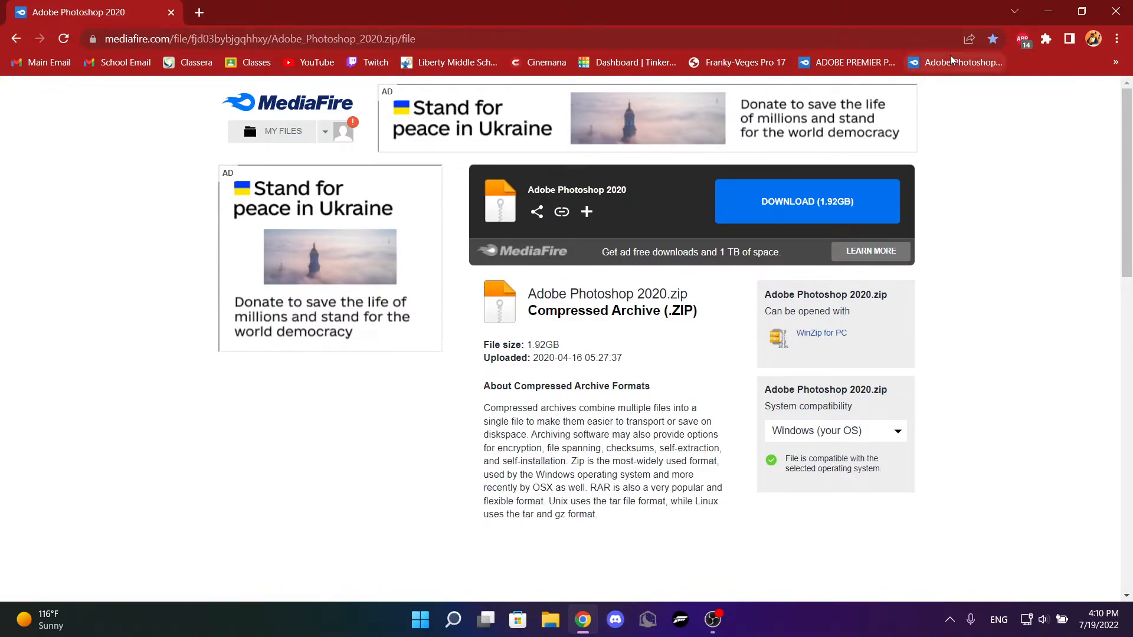
{"action": "mouse_move", "coordinate": [934, 63]}
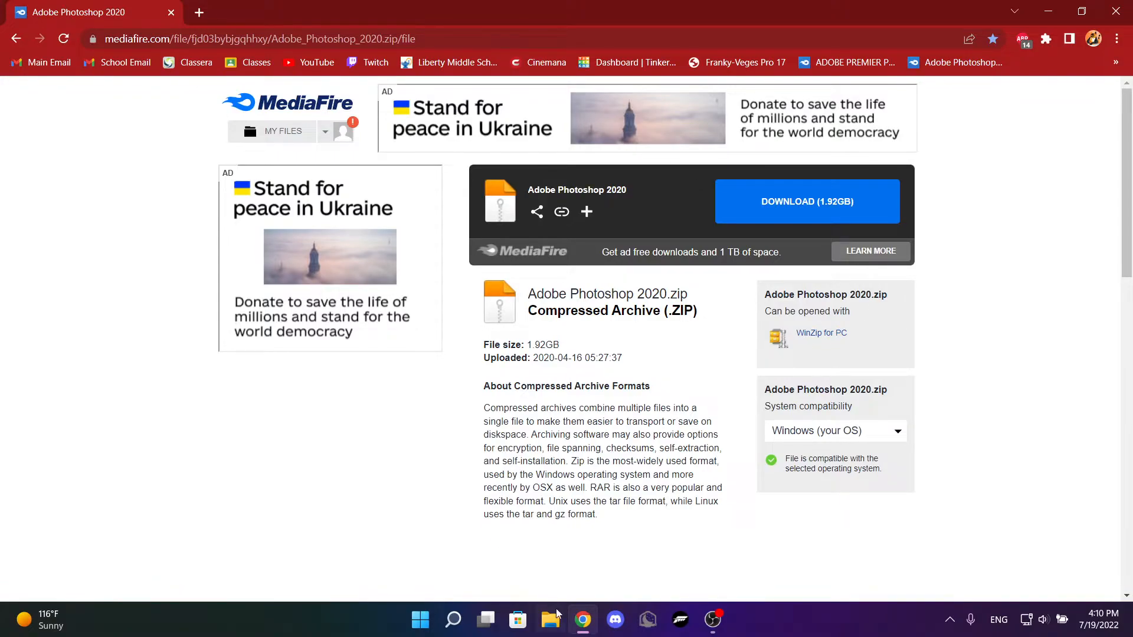
Browse Local Disk (F:) > Apps to the extracted Adobe Photoshop 2020 folder
{"action": "left_click", "coordinate": [549, 619]}
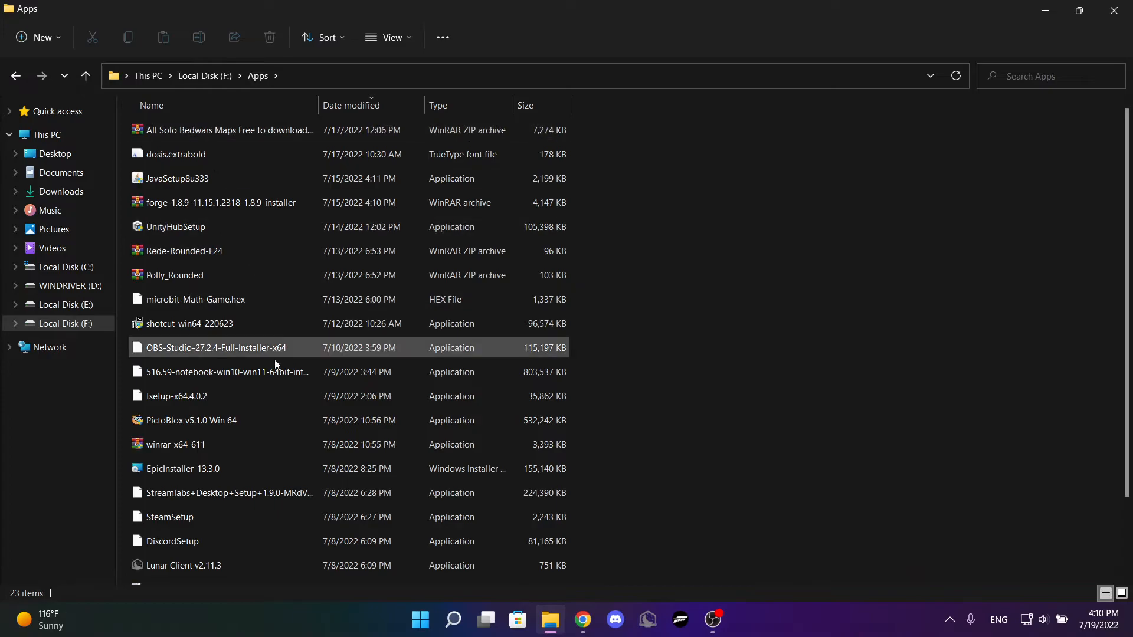
{"action": "scroll", "scroll_direction": "down", "scroll_amount": 3}
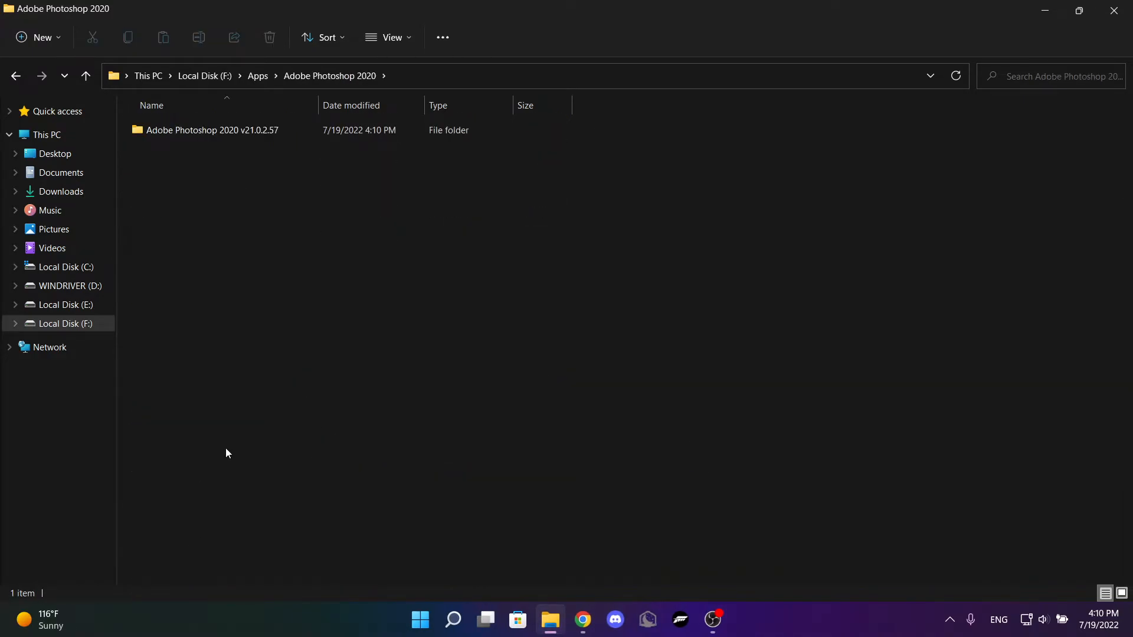
Enter Adobe Photoshop 2020 v21.0.2.57 and highlight resources, then the Set-up application
{"action": "double_click", "coordinate": [210, 130]}
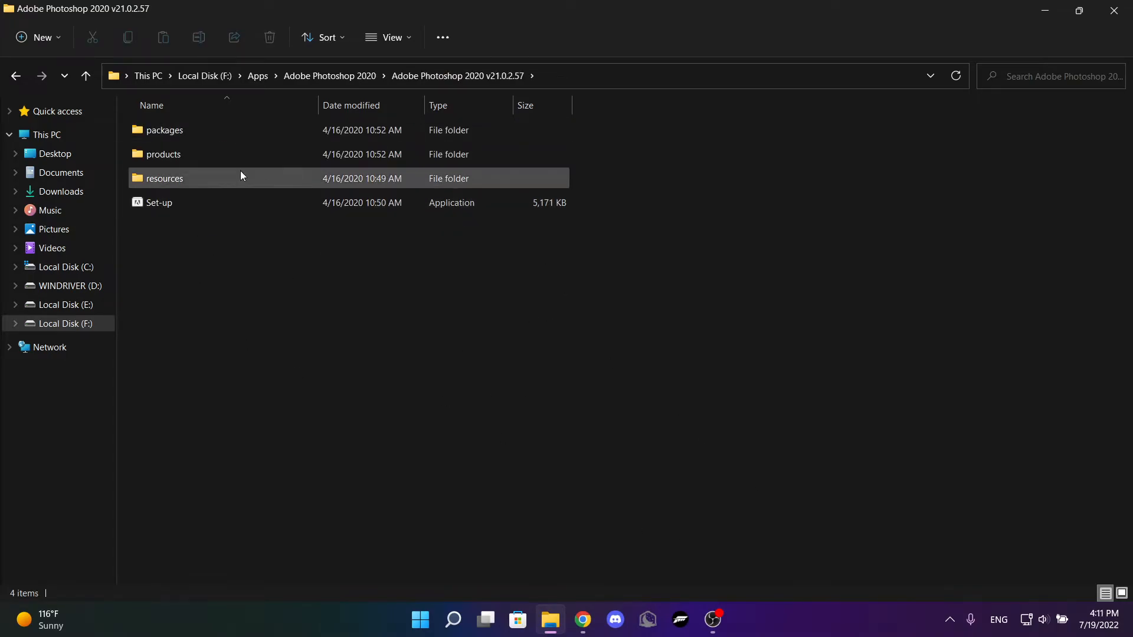
{"action": "left_click", "coordinate": [159, 203]}
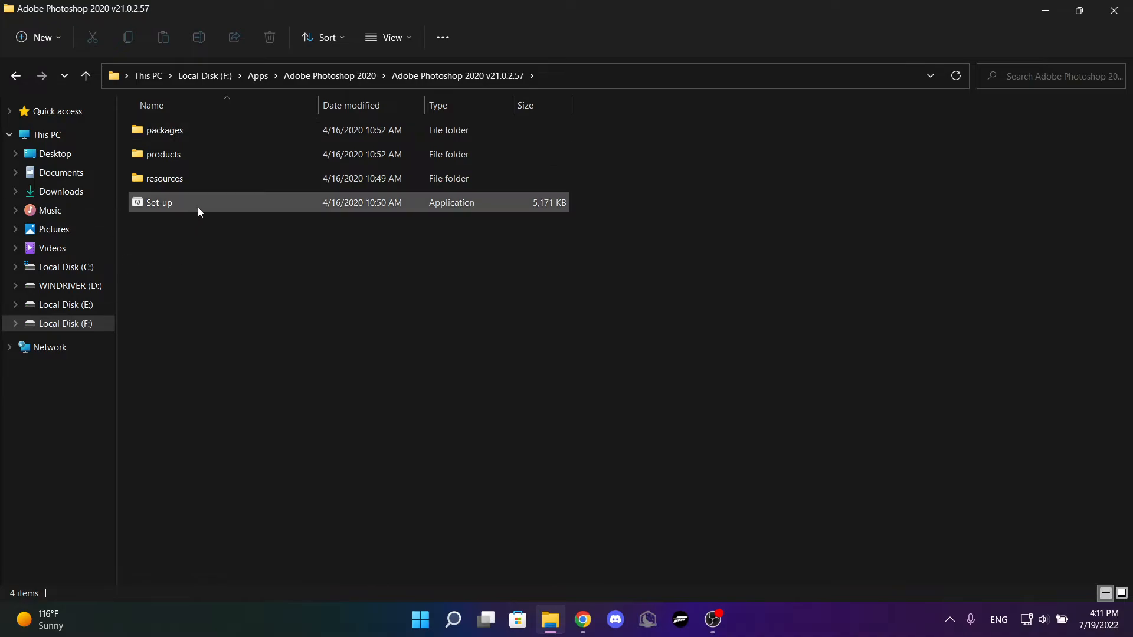
{"action": "left_click", "coordinate": [763, 265]}
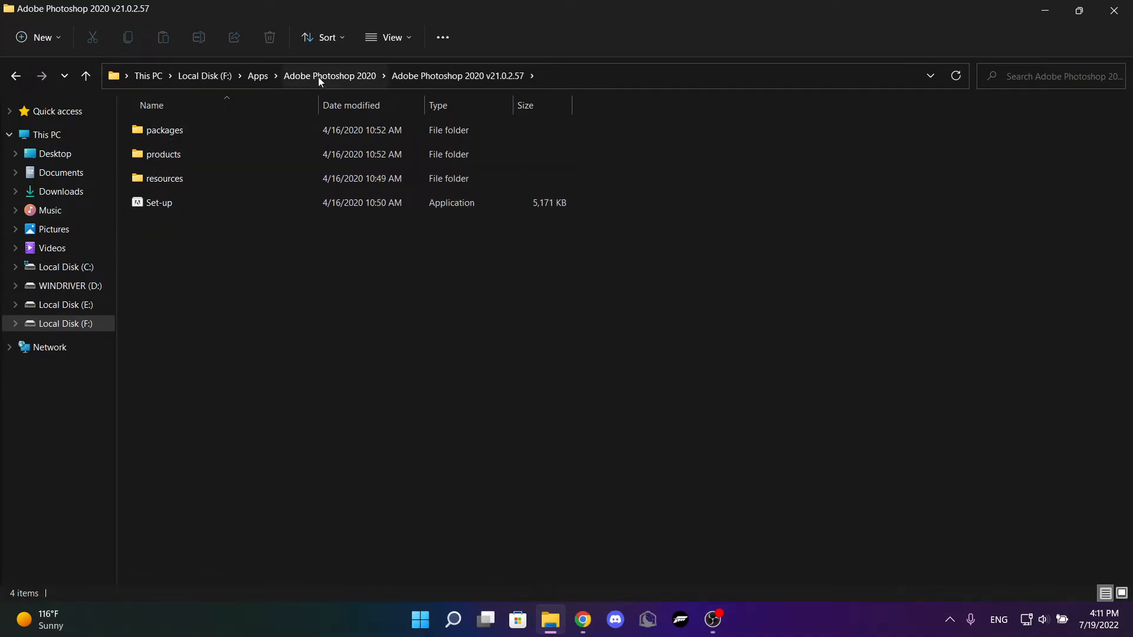
Go back up to Apps, listing its 23 items including the Photoshop 2020 zip
{"action": "left_click", "coordinate": [257, 75]}
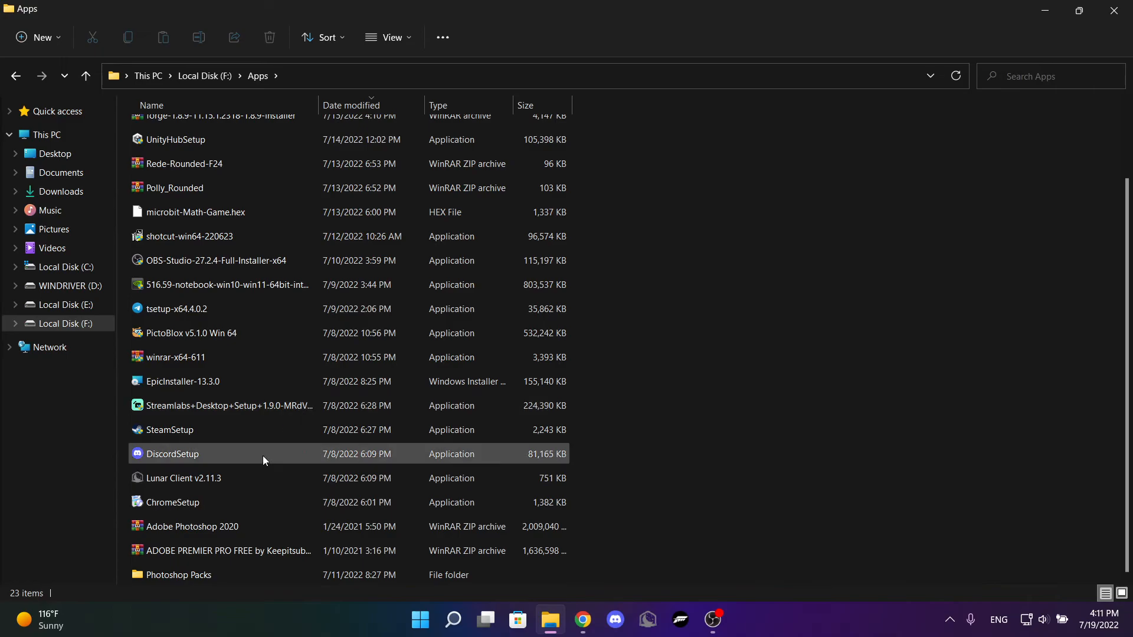
{"action": "scroll", "scroll_direction": "up", "scroll_amount": 3}
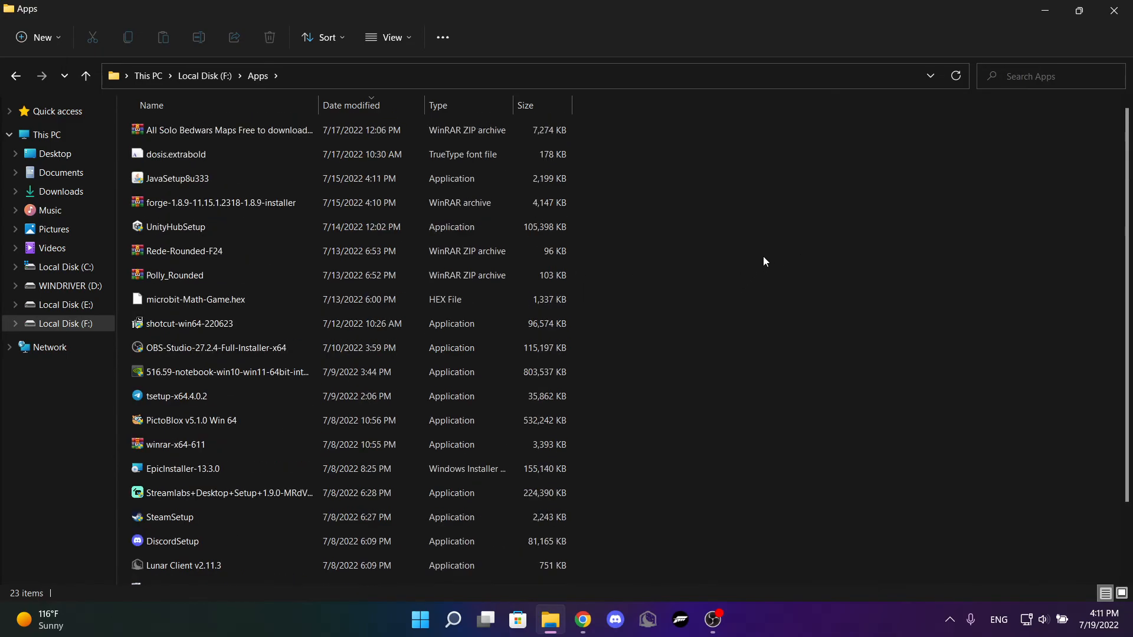